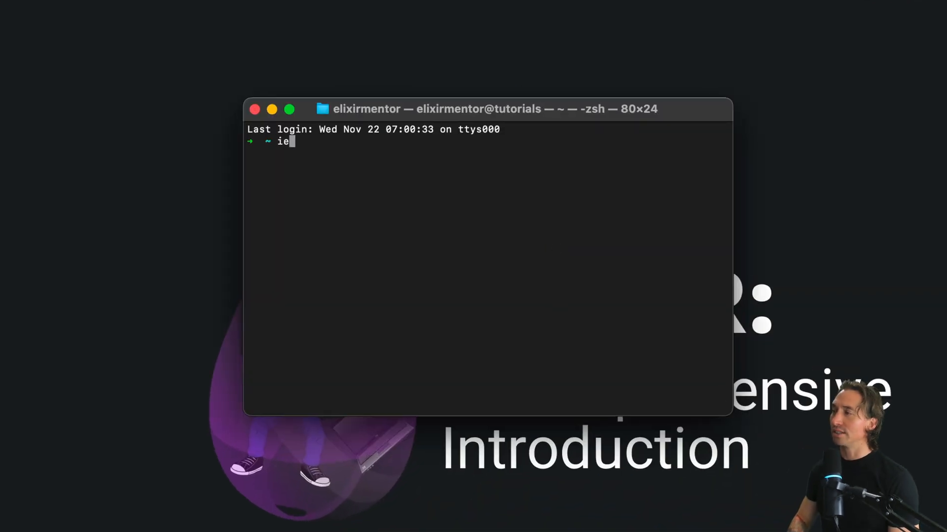
Launch iex from the zsh prompt to reach the first Interactive Elixir prompt.
key(Return)
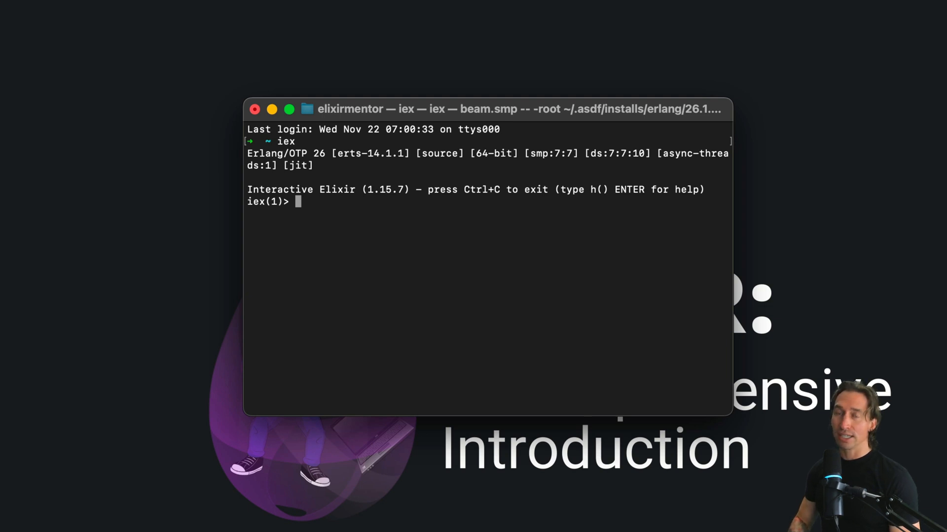
Evaluate k_list = [first: 1, second: 2] at the iex prompt.
text(list)
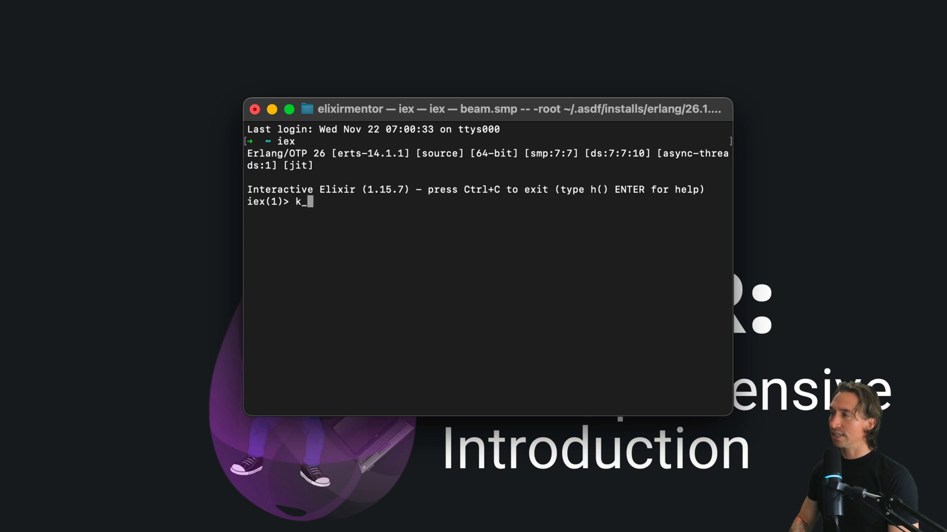
text(list =)
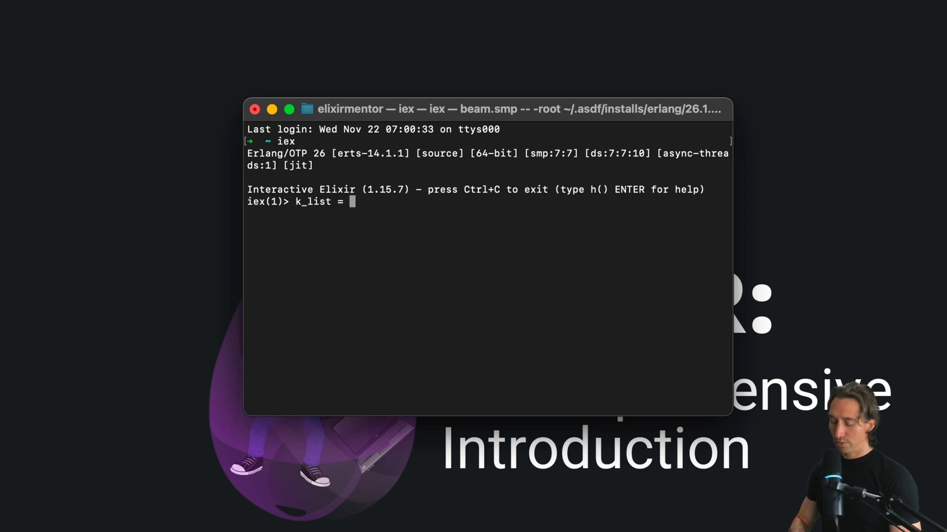
text([fisr)
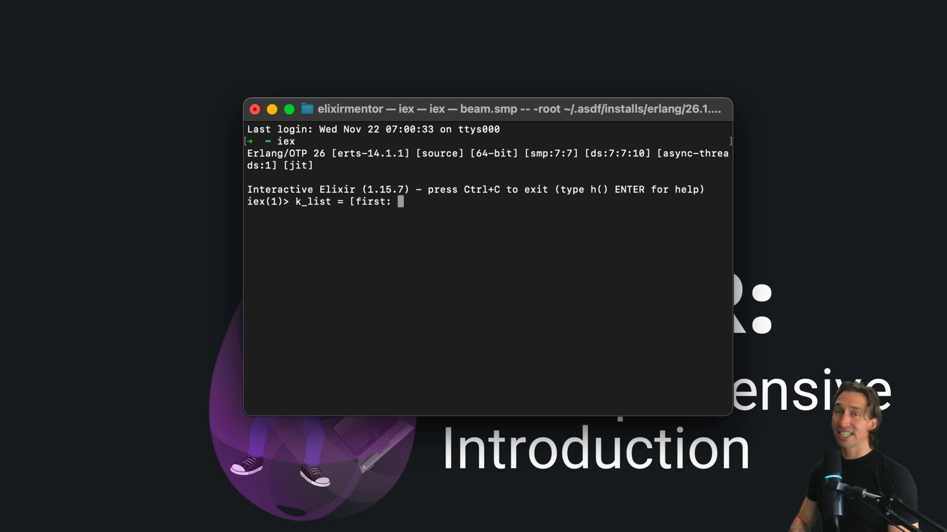
text(1,)
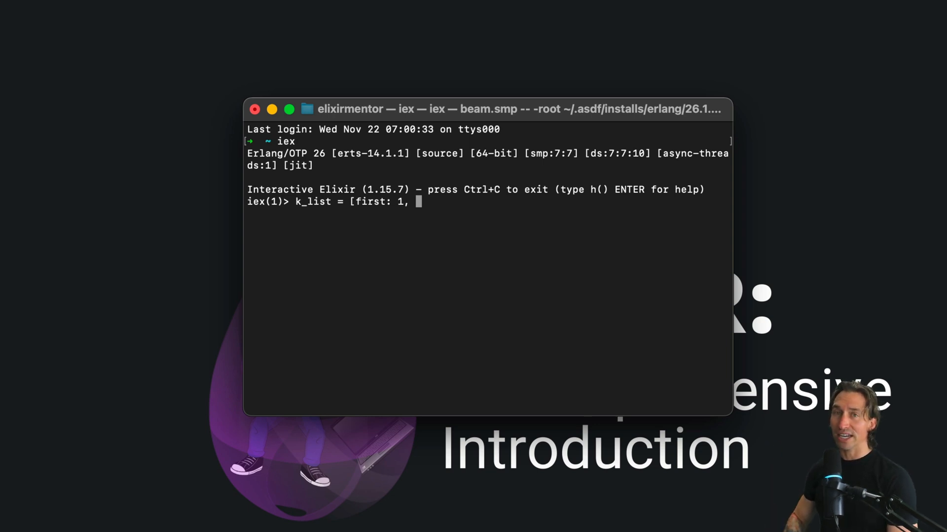
text(second)
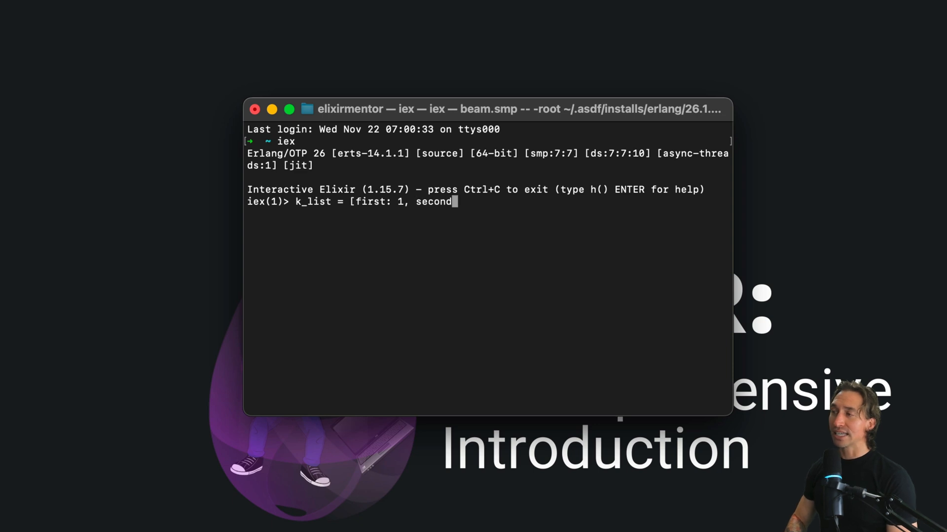
text(: 2)
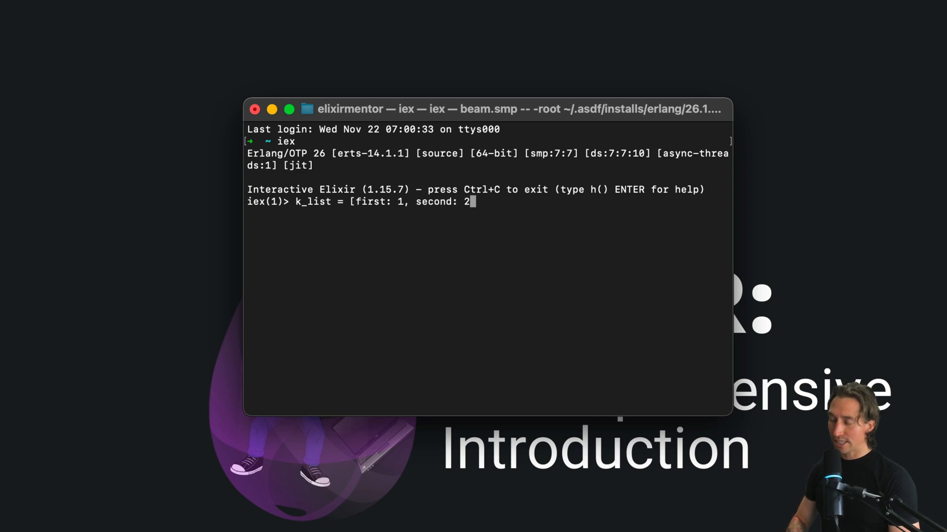
text(])
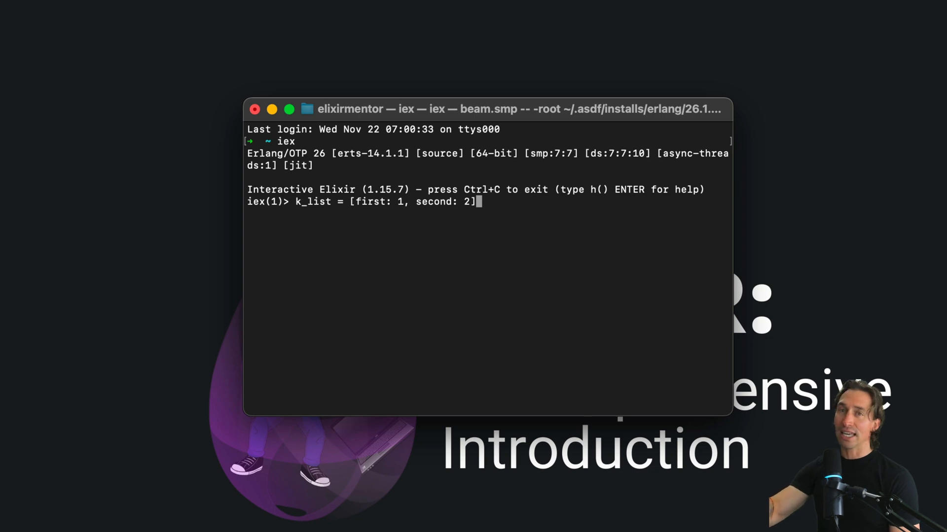
key(Return)
text([)
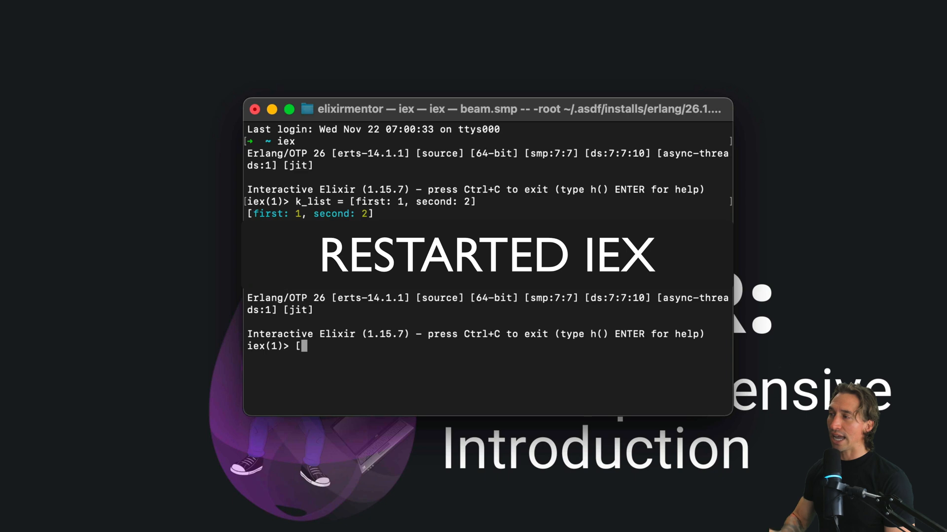
Evaluate [dup: "value", dup: "another"] and recall that expression at the next prompt.
text(dup:)
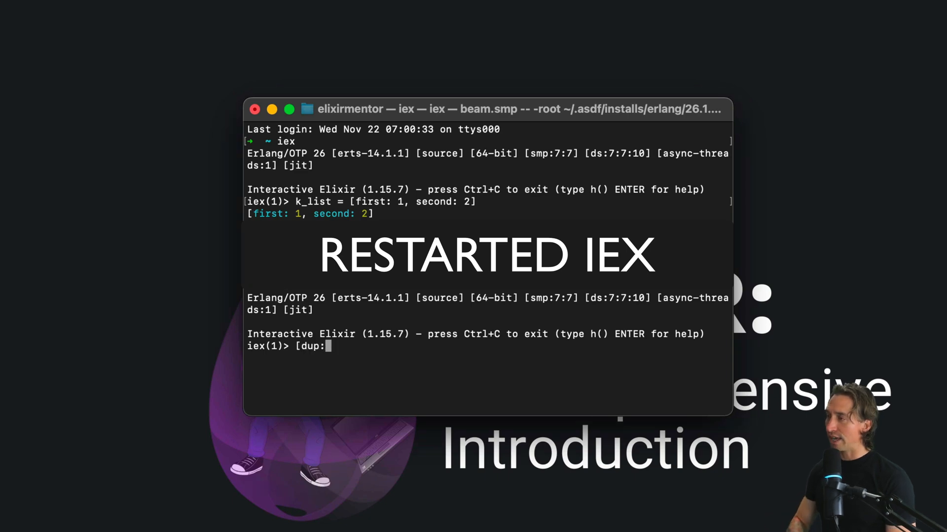
text("value", dup:)
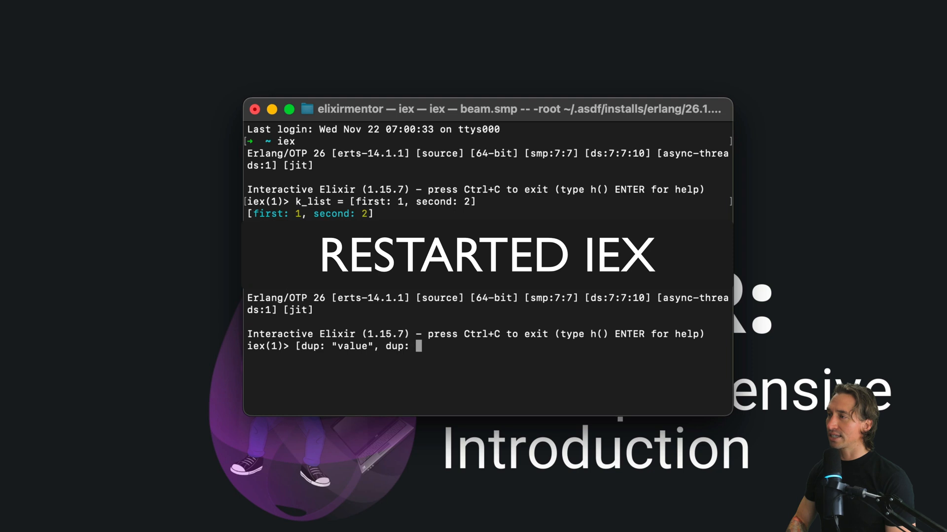
text(another)
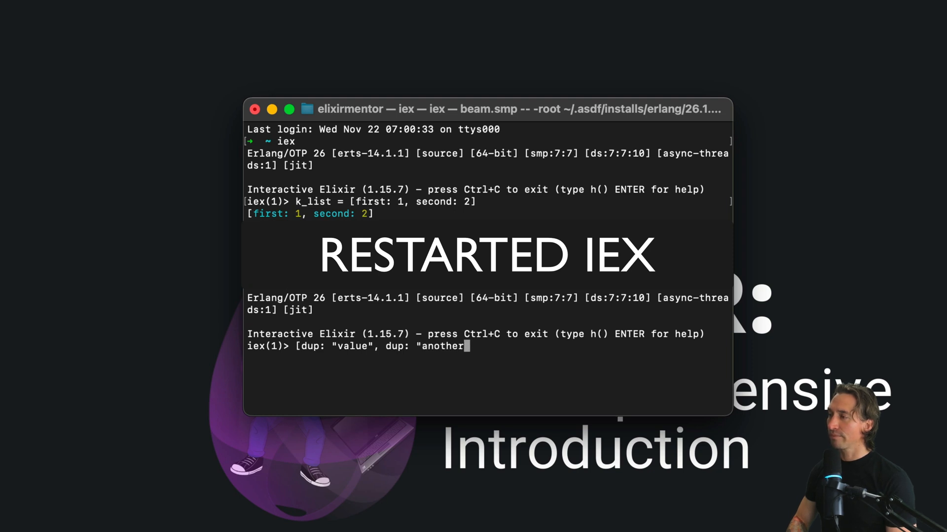
key(Return)
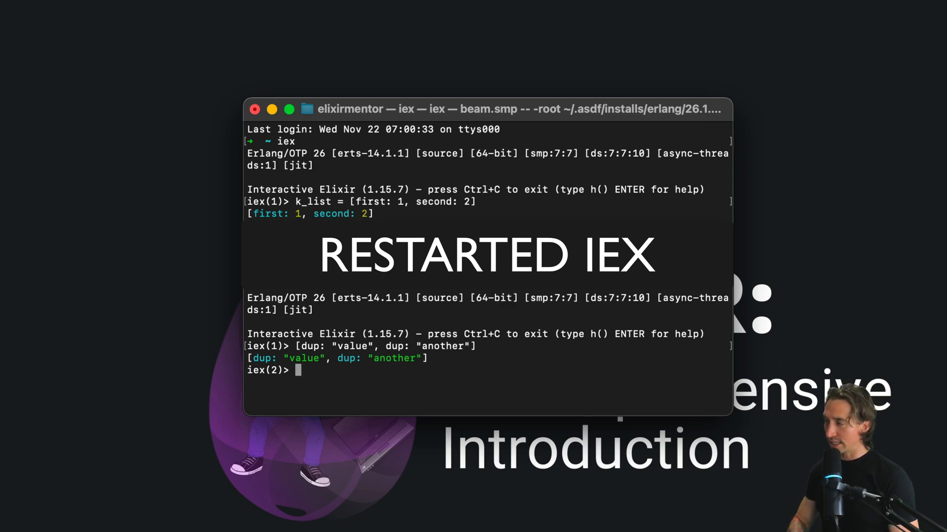
text([dup: "value", dup: "another"])
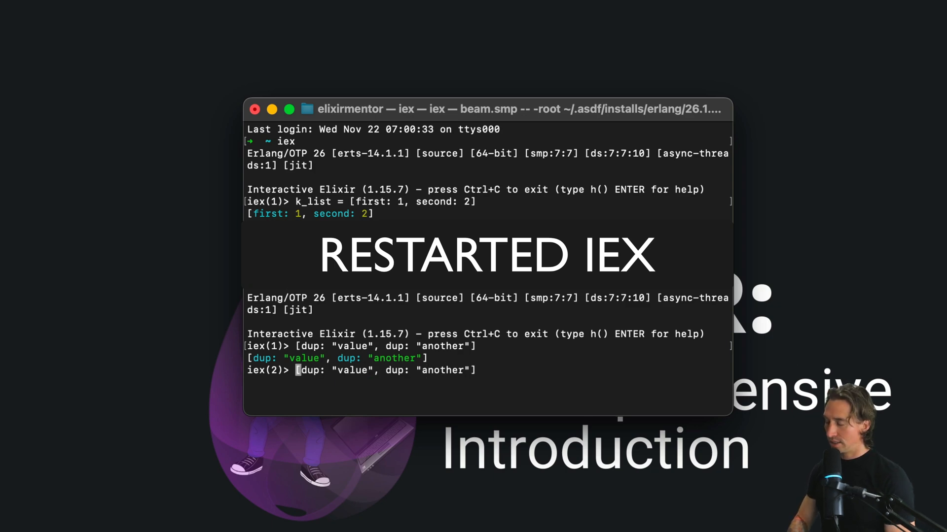
Bind the recalled duplicate-key list to dup with dup = [dup: "value", dup: "another"].
text(dup =)
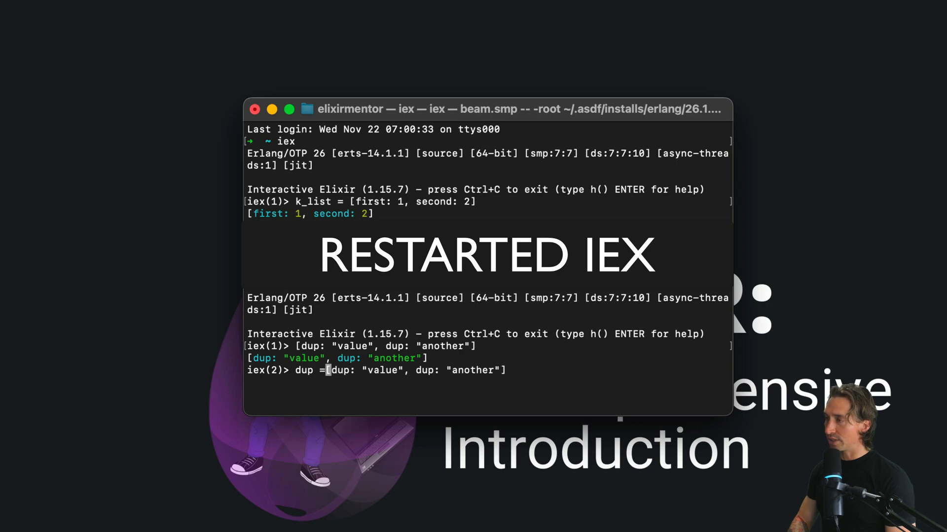
key(Return)
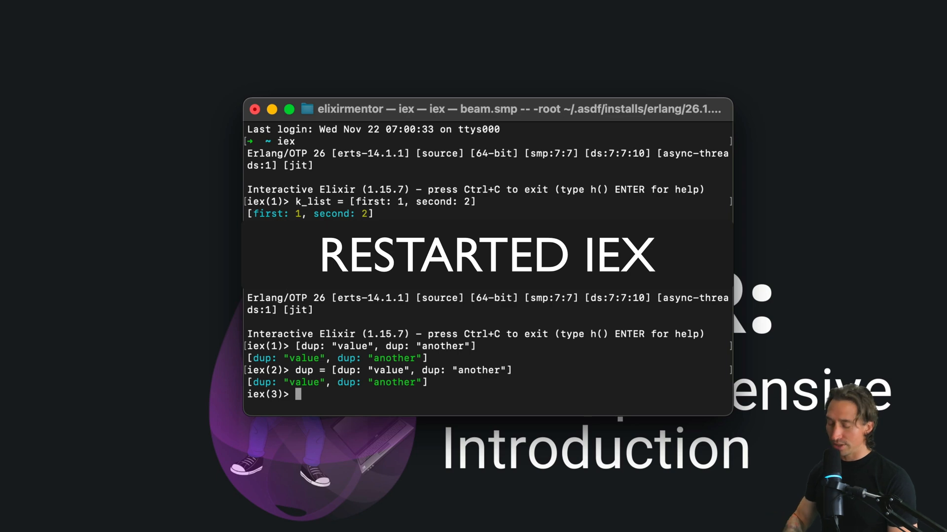
Run Keyword.get(dup, :dup) twice, each time returning the first duplicate "value".
text(Keyworl)
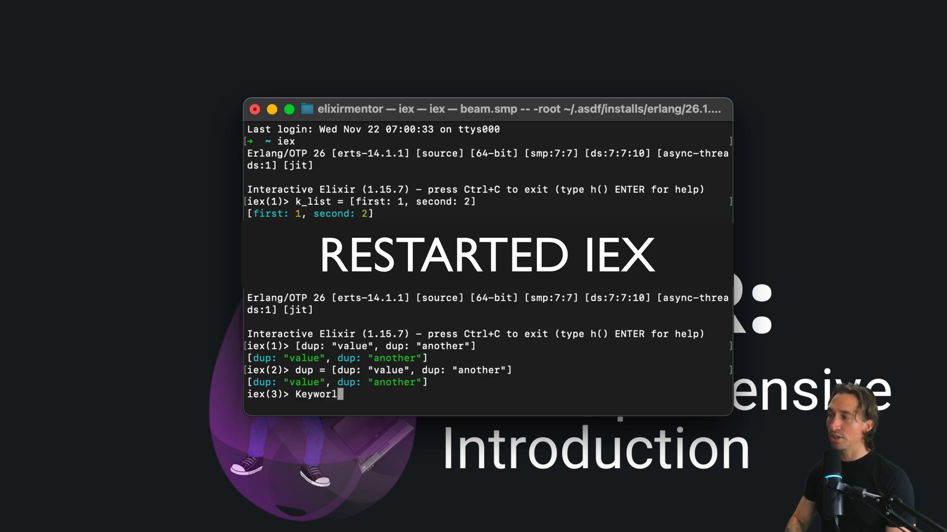
text(d.get)
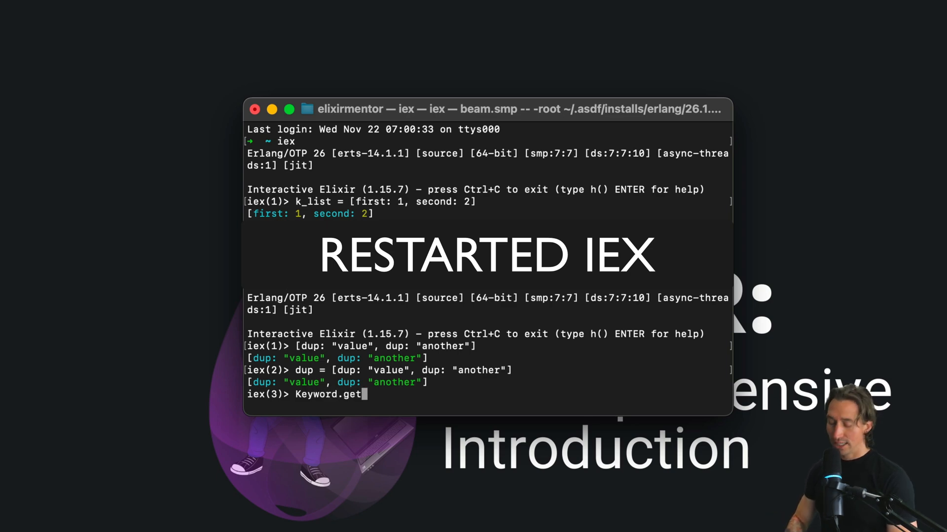
text(()
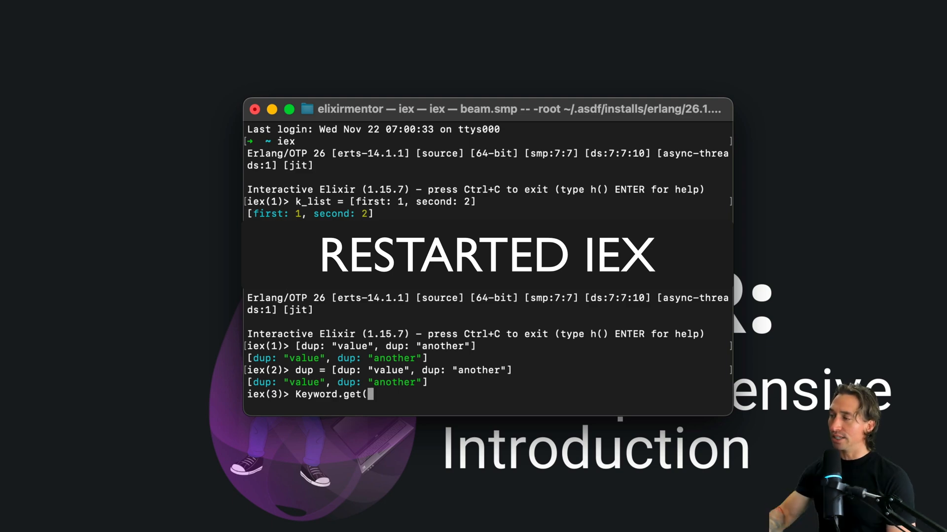
text(dup)
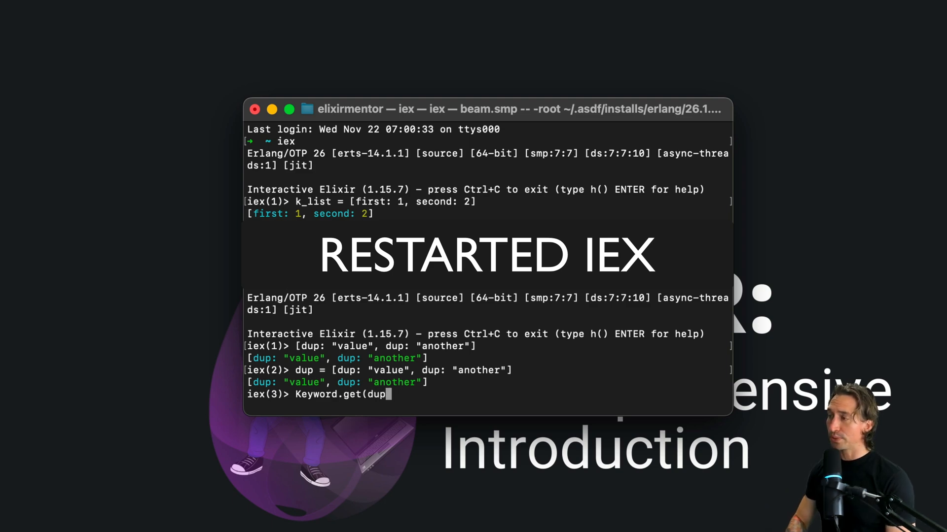
text(, :dup)
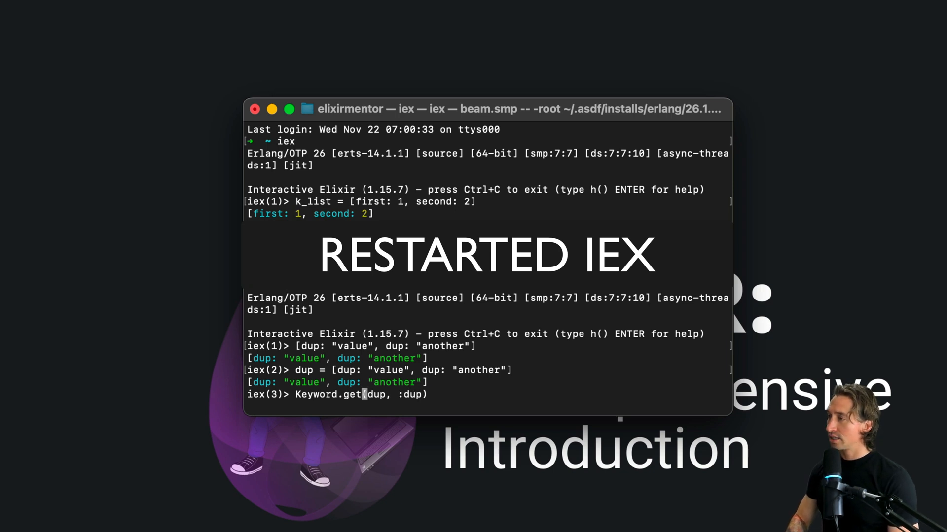
key(Return)
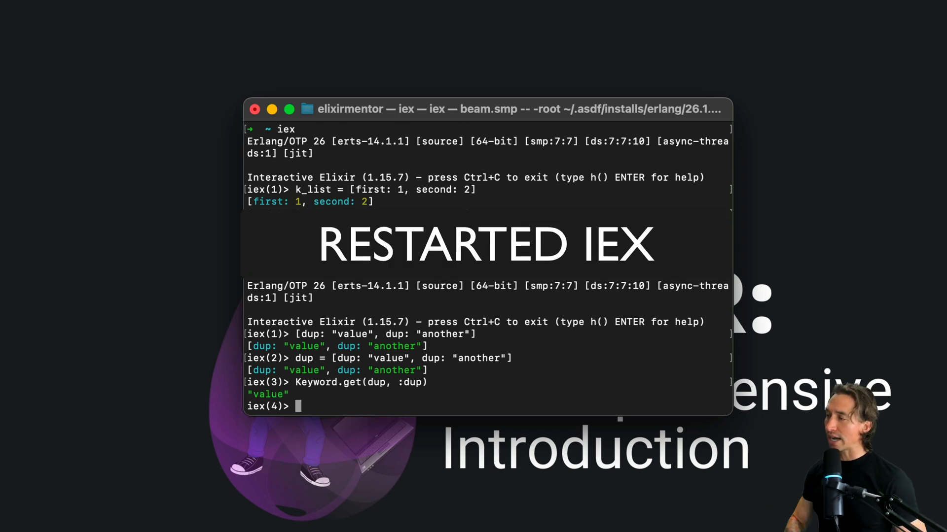
key(Return)
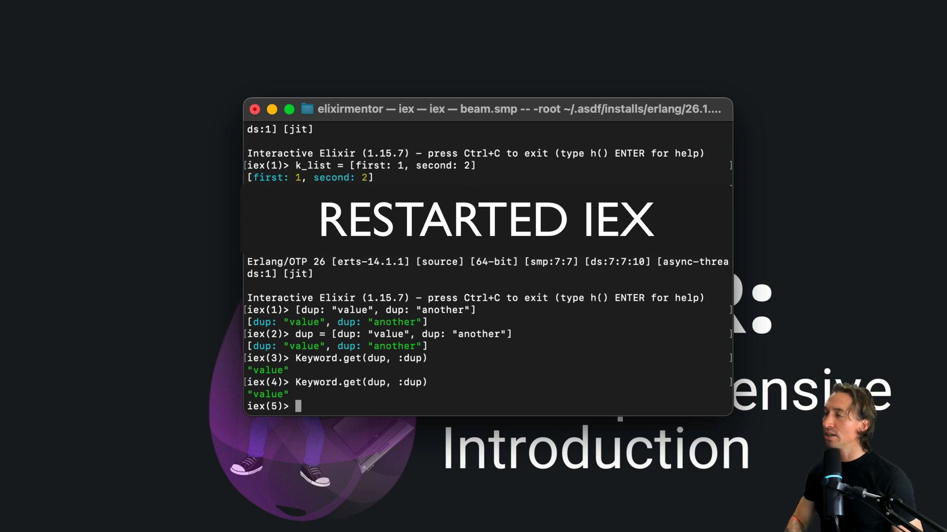
Start editing a recalled Keyword.get lookup, then discard the unfinished line.
text(Keyword.get(dup, :du))
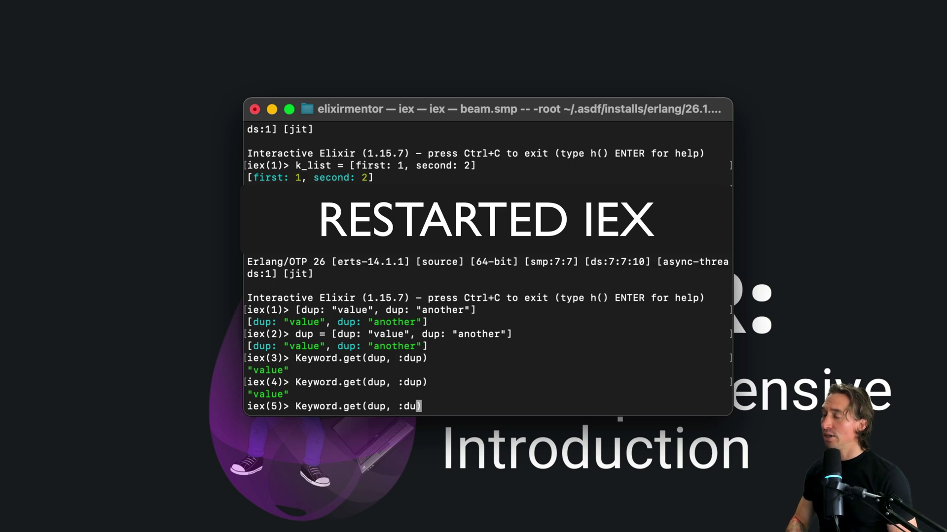
key(backspace)
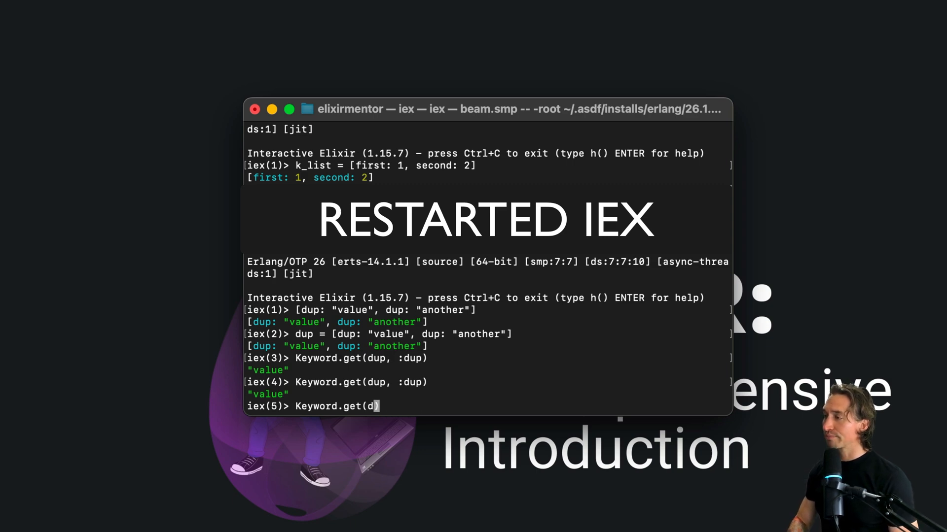
key(Backspace)
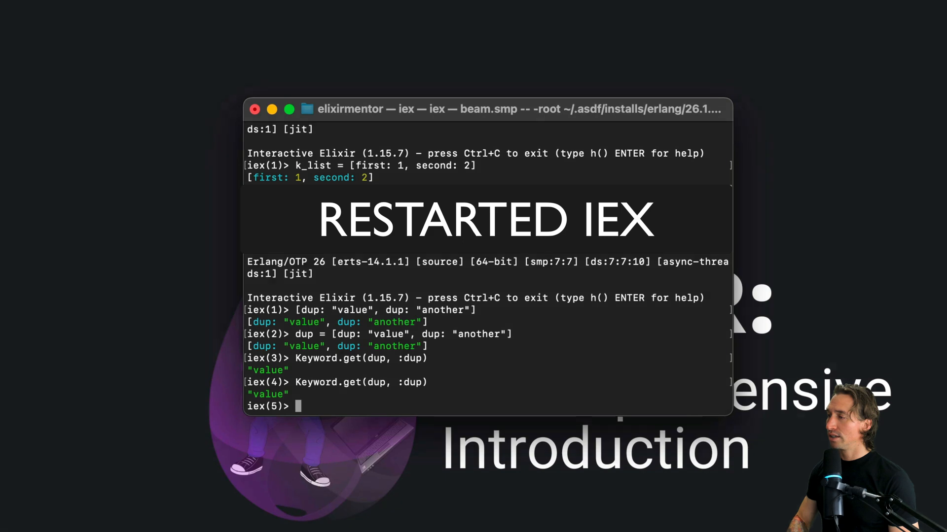
Evaluate key_list = [first: 1, second: 2].
text(key)
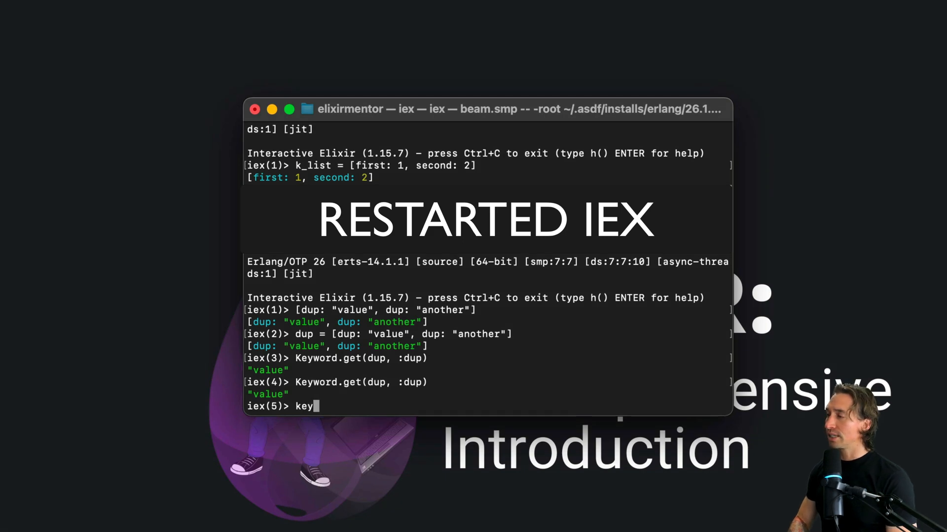
text(_list =)
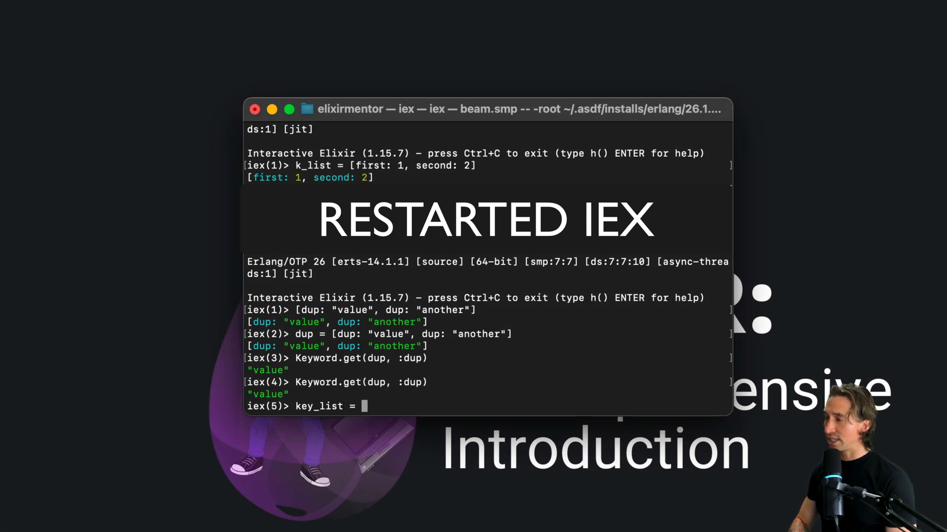
text([f)
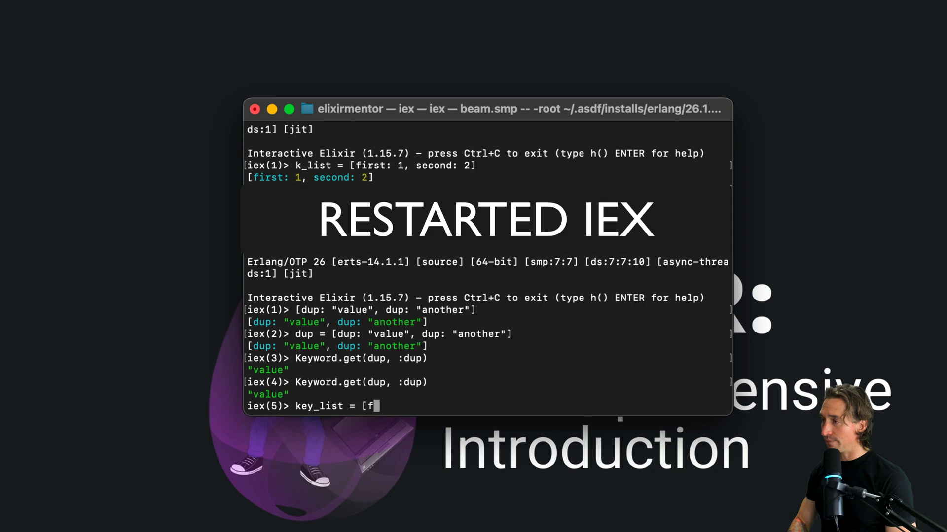
text(irst: 1,)
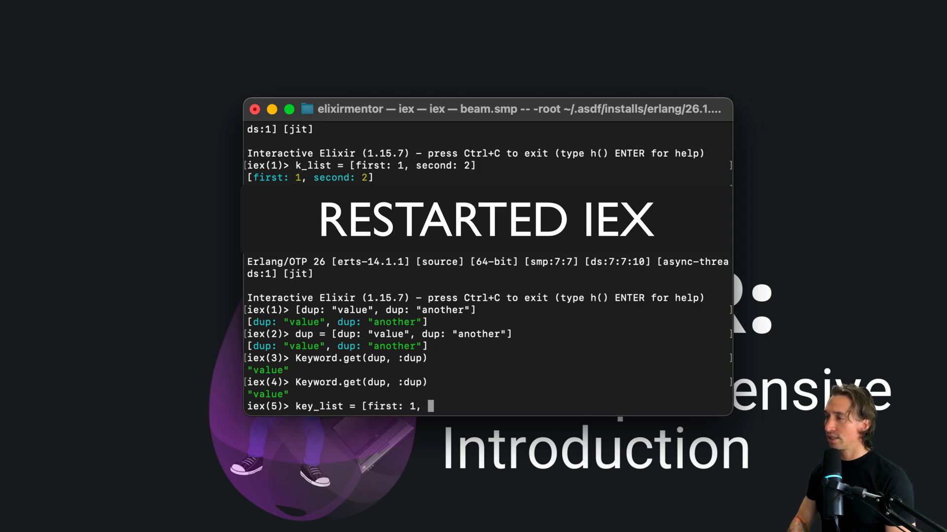
text(second: 2)
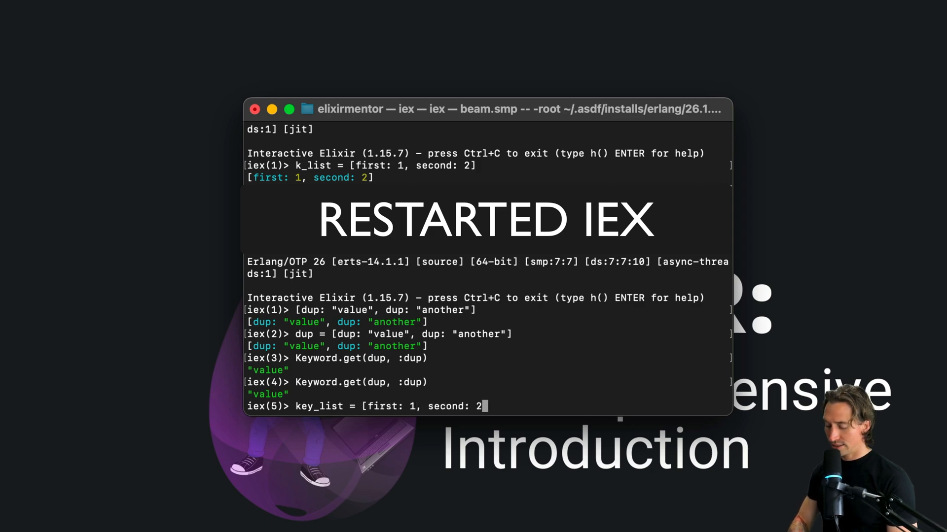
key(Return)
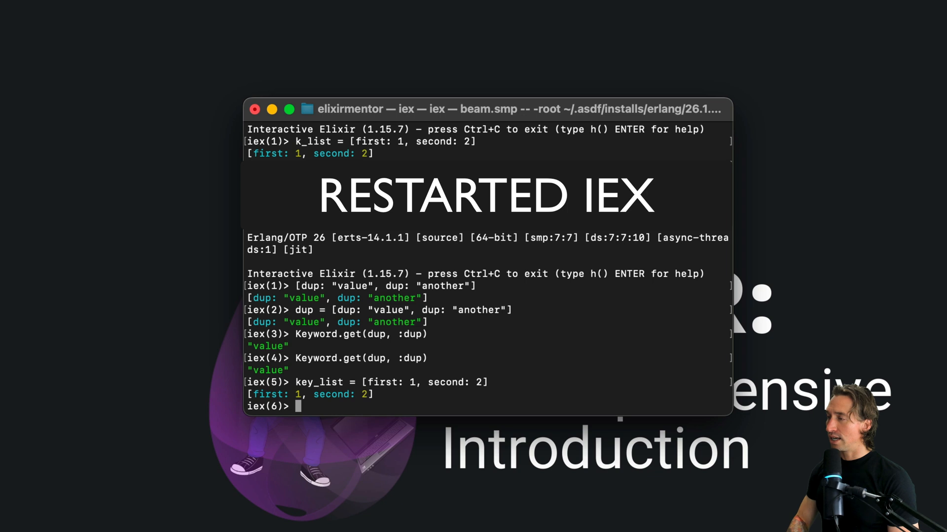
Run Keyword.get(key_list, :second), returning 2.
text(dup = [dup: "value", dup: "another"])
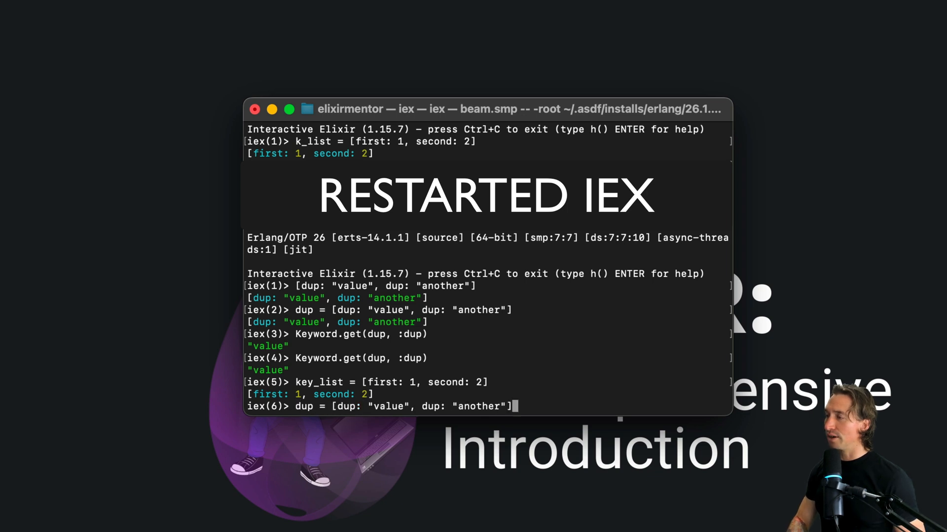
text(Keyword.get(dup)
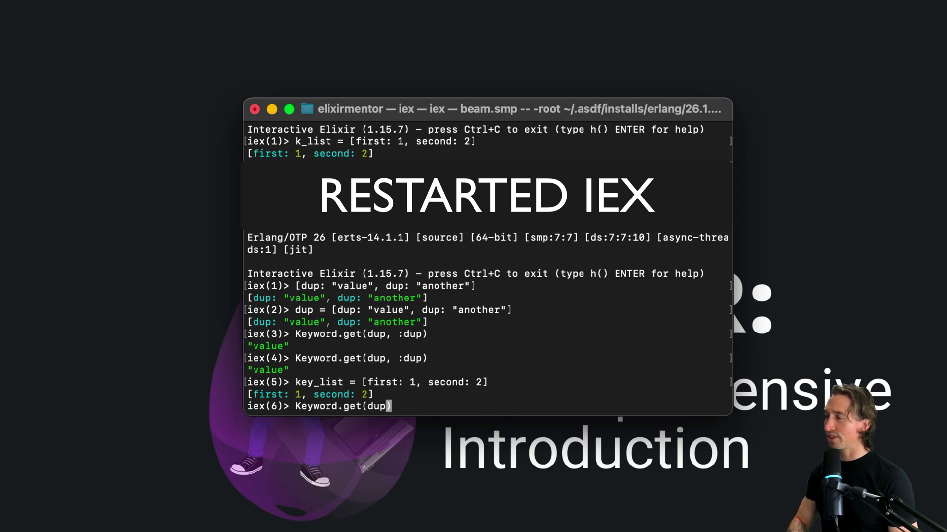
key(Backspace)
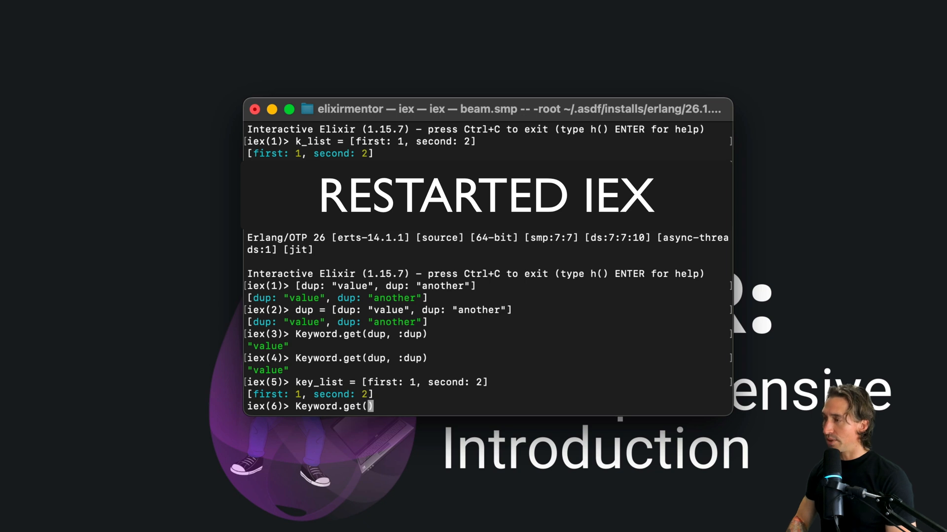
text(key_list)
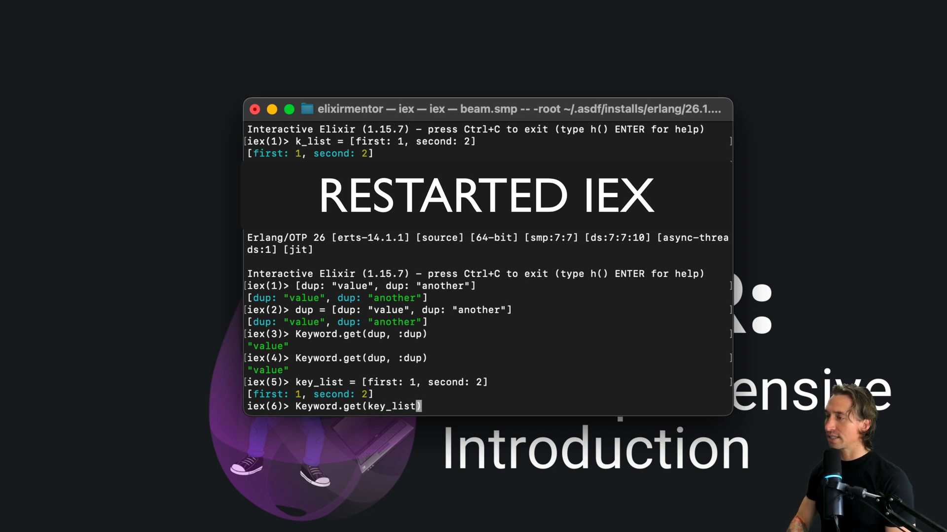
text(, :seco)
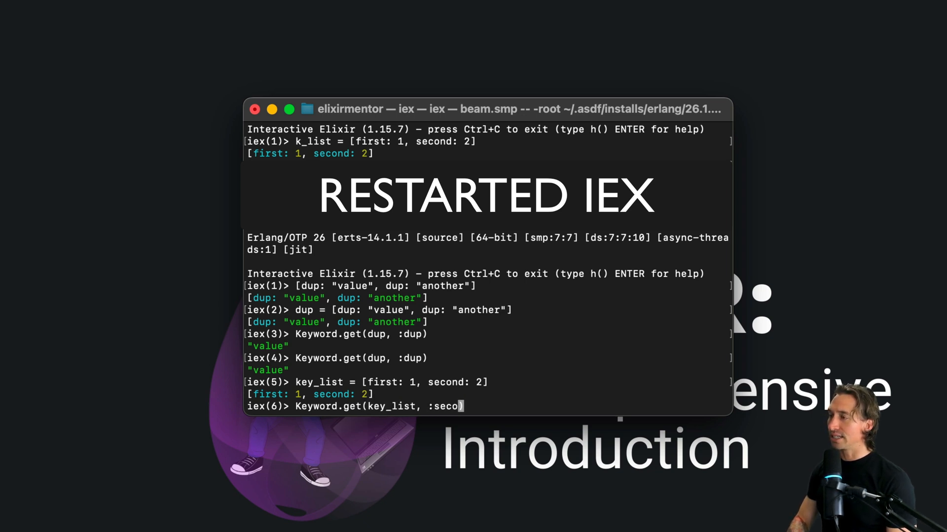
text(nd)
key(Return)
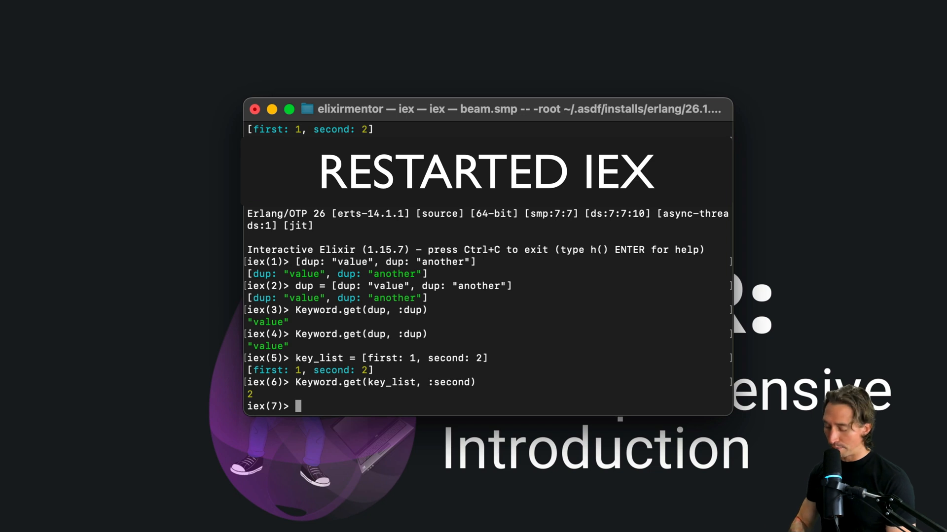
Evaluate Keyword.put(key_list, :key, "new value"), returning [key: "new value", first: 1, second: 2].
text(Keywor)
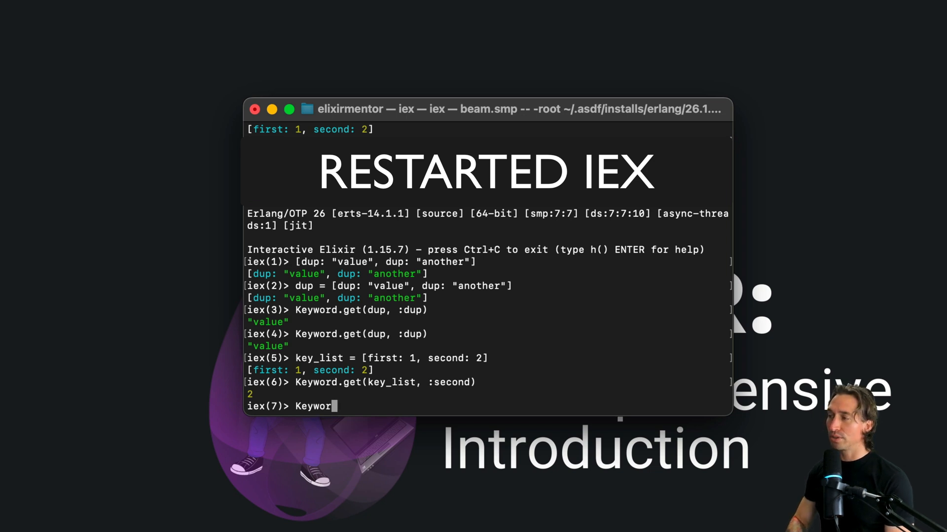
text(d.put)
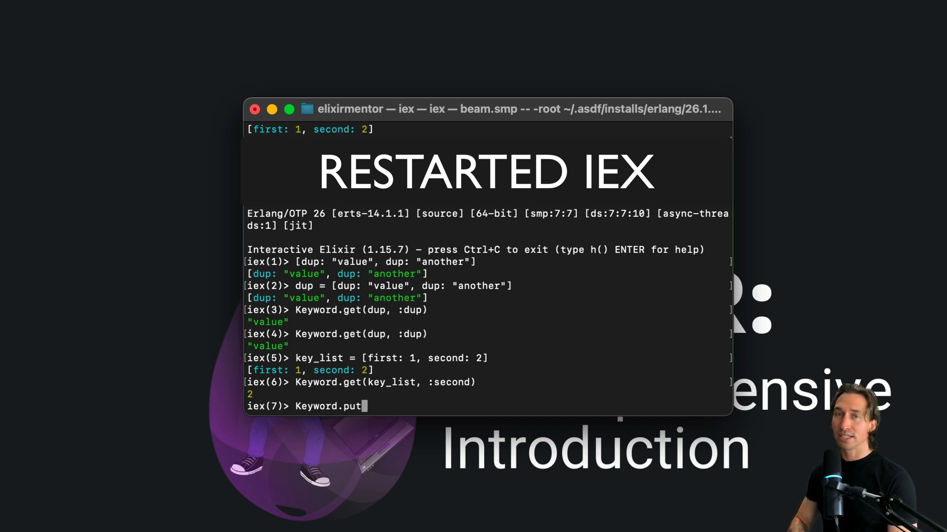
text(()
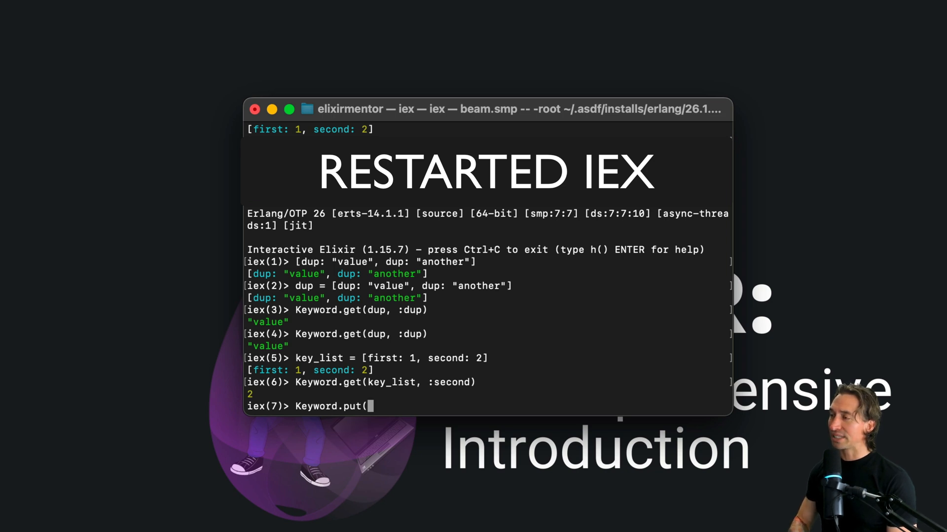
text(key_list,)
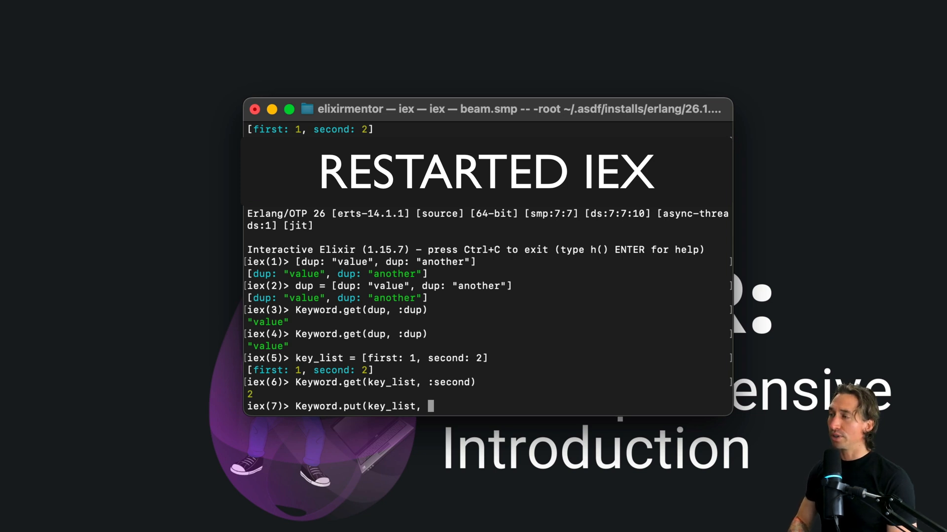
text(:key, "new val)
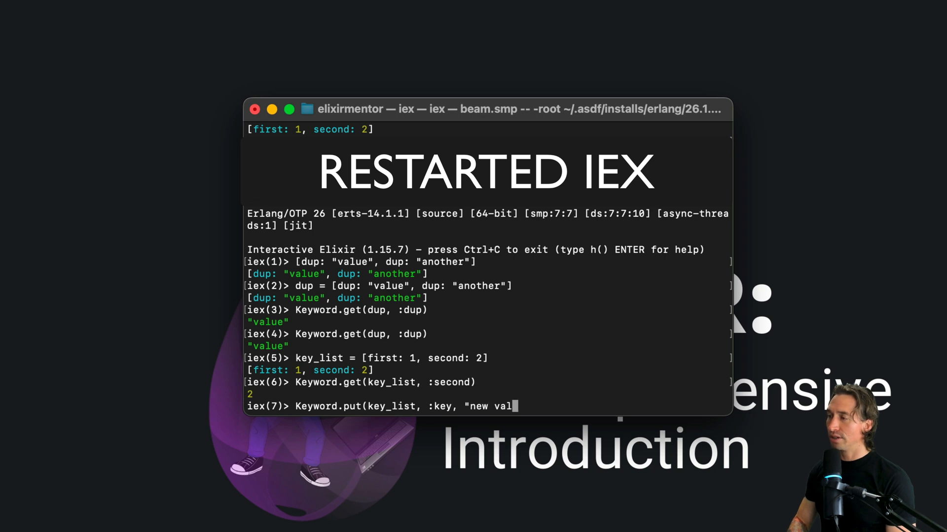
text(ue"))
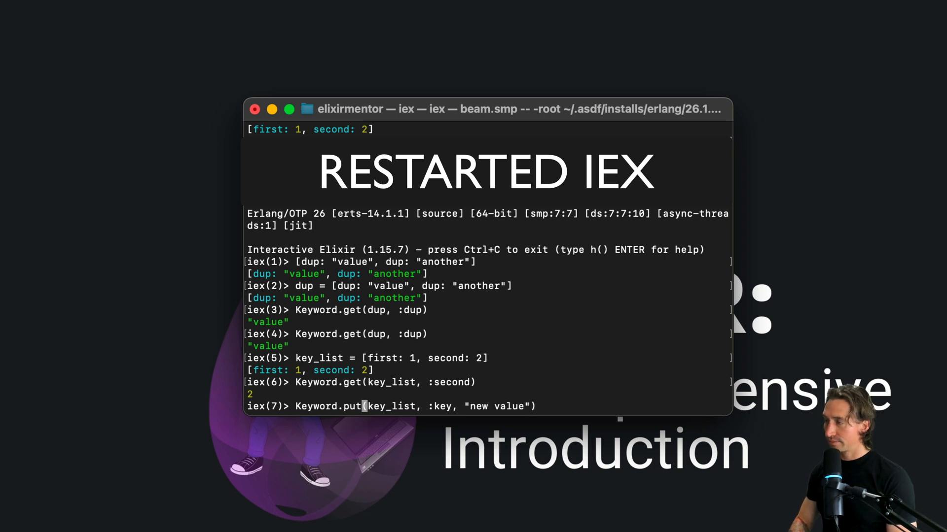
key(Return)
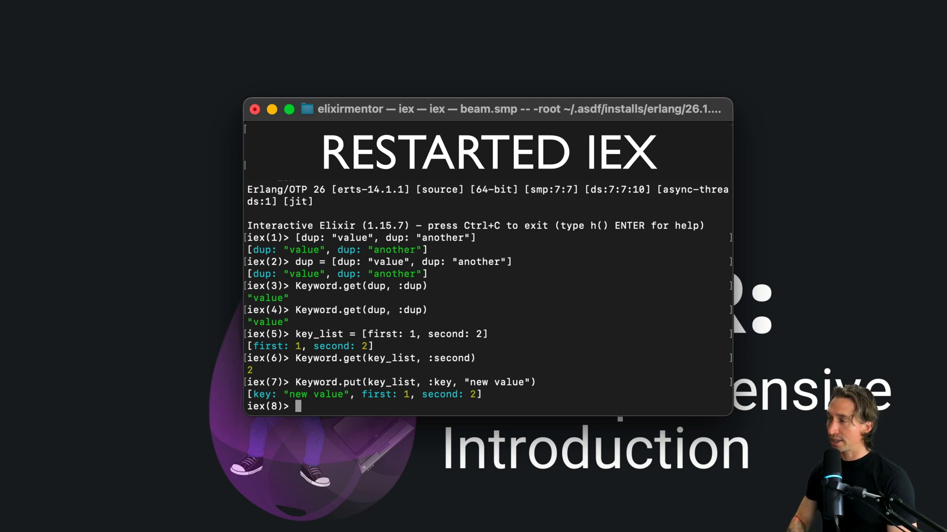
Run Map.new(key_list), returning %{first: 1, second: 2}.
text(Map.new()
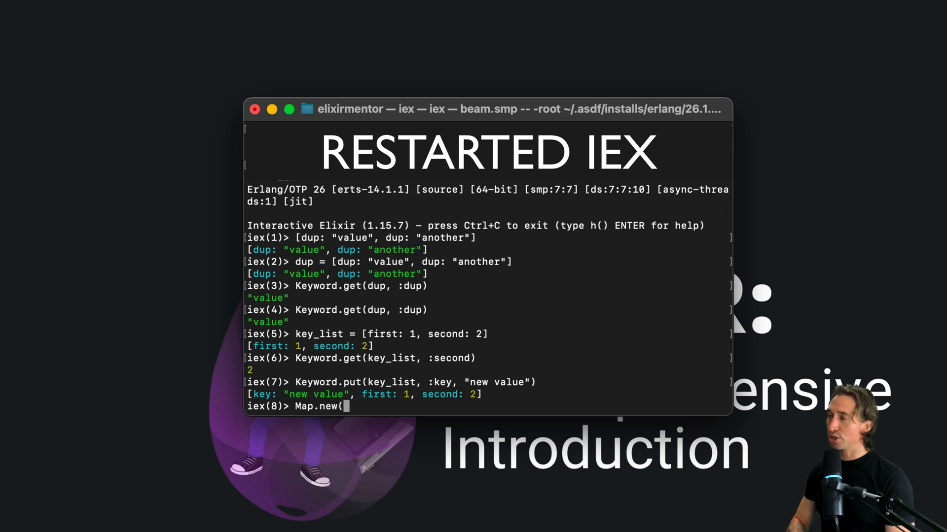
text(key)
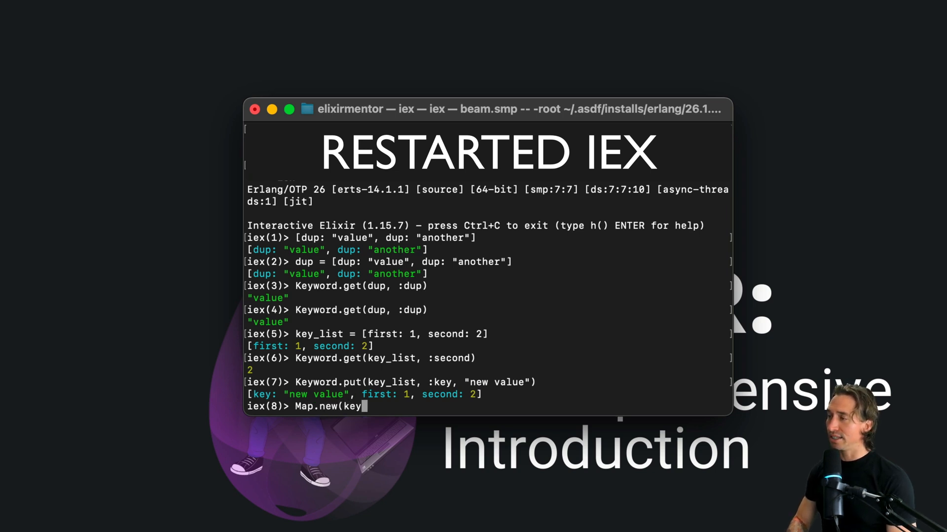
text(_list)
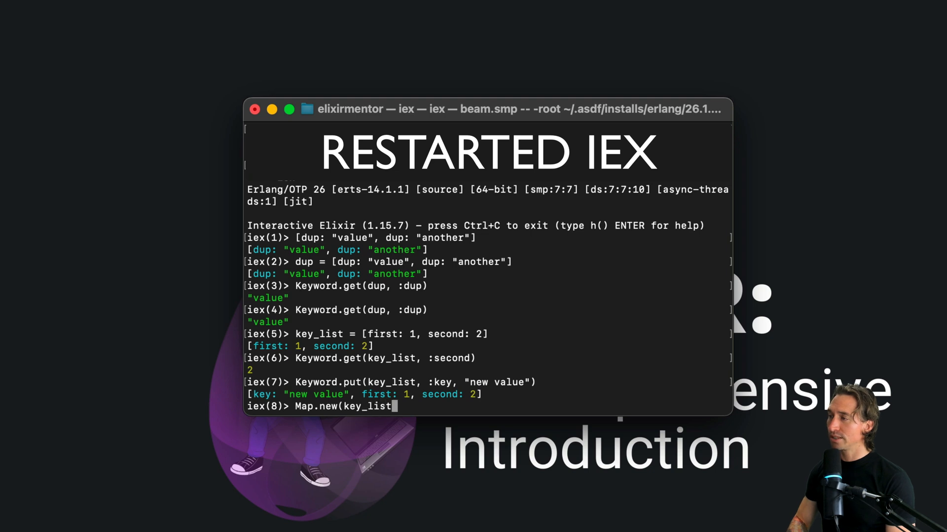
key(Return)
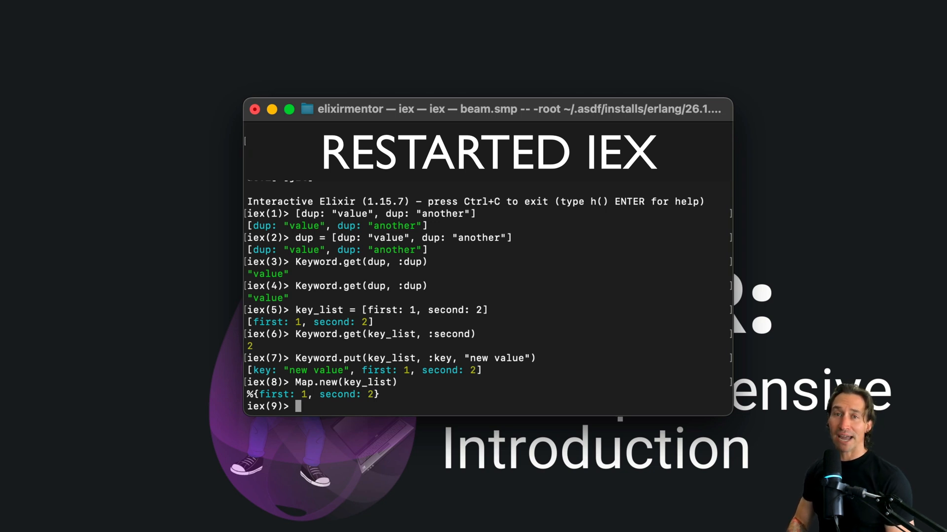
Run Enum.into(%{a: 1, b: 2}, []), returning the keyword list [a: 1, b: 2].
text(Enum)
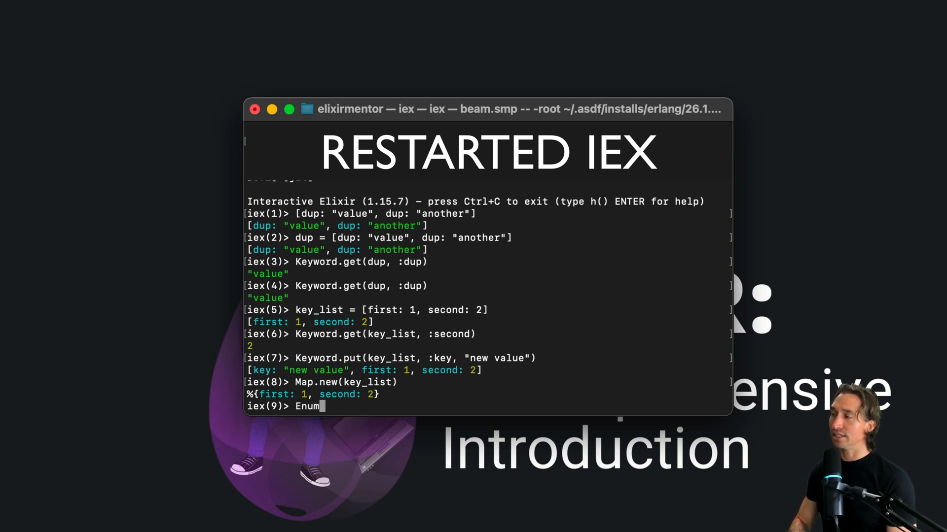
text(.into()
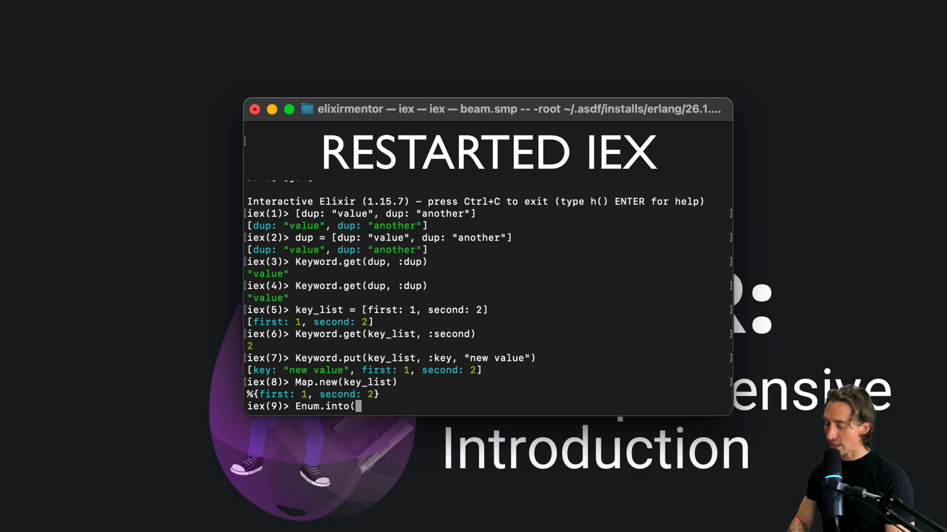
text(%{)
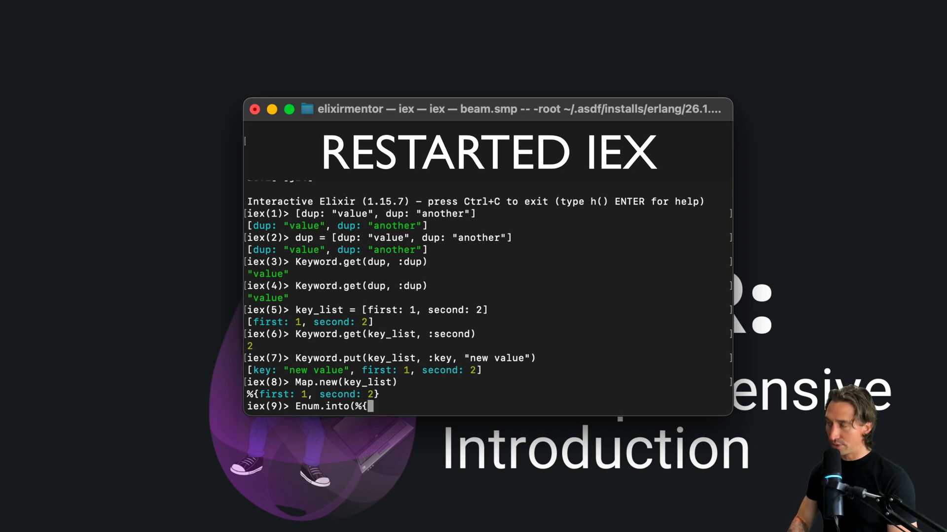
text(a: 1,)
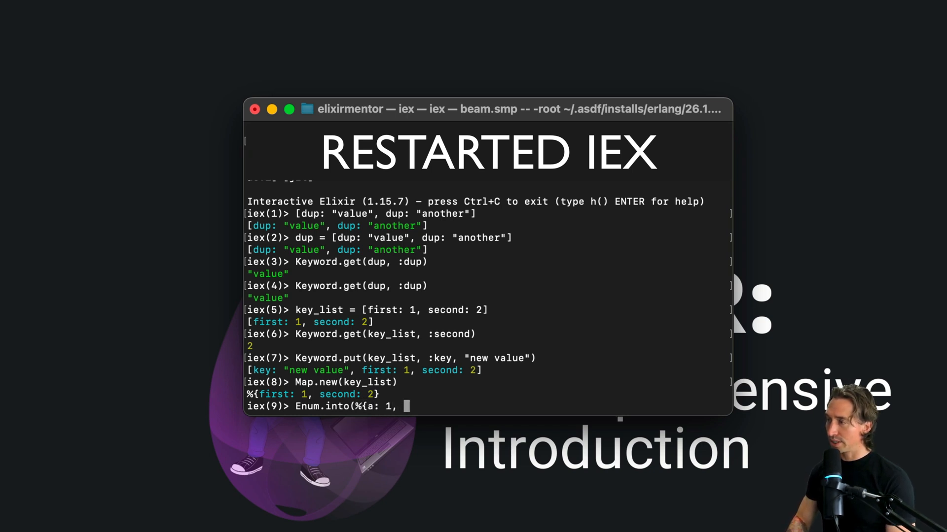
text(b:)
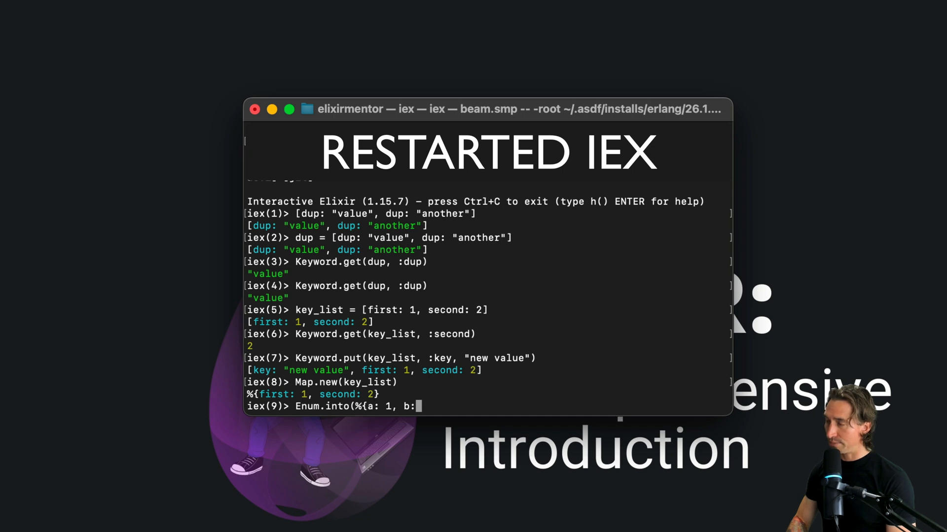
text(2)
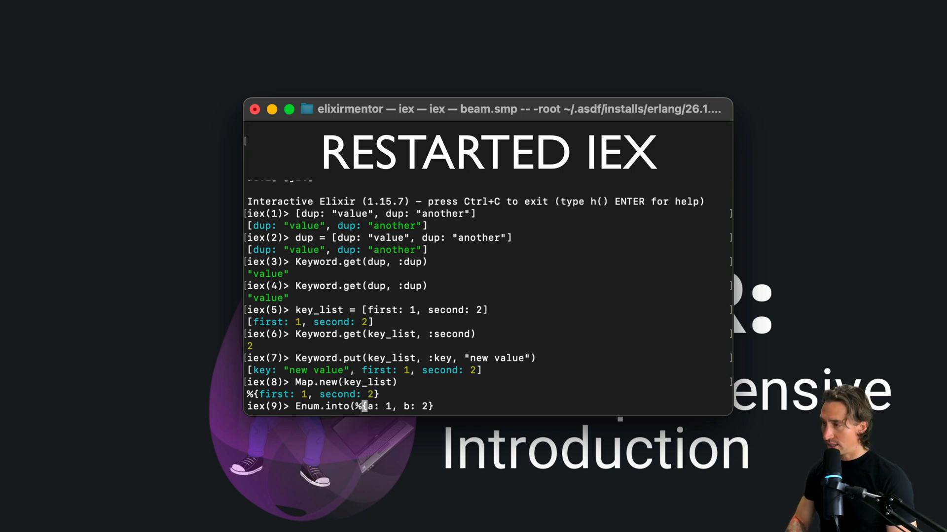
text(},)
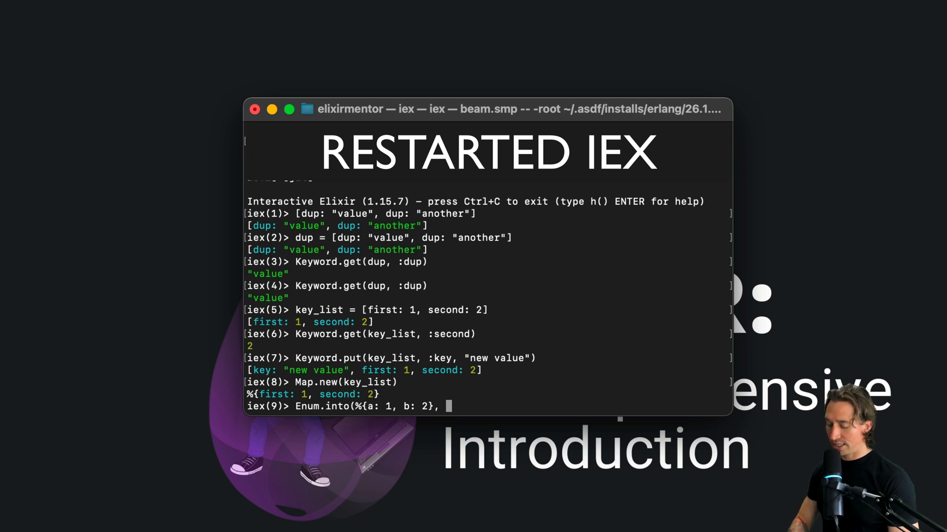
text([])
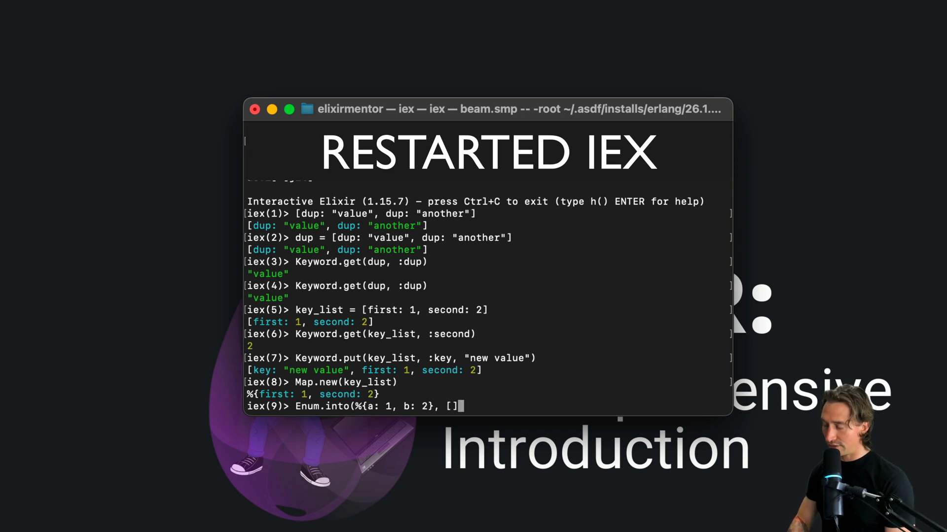
key(Return)
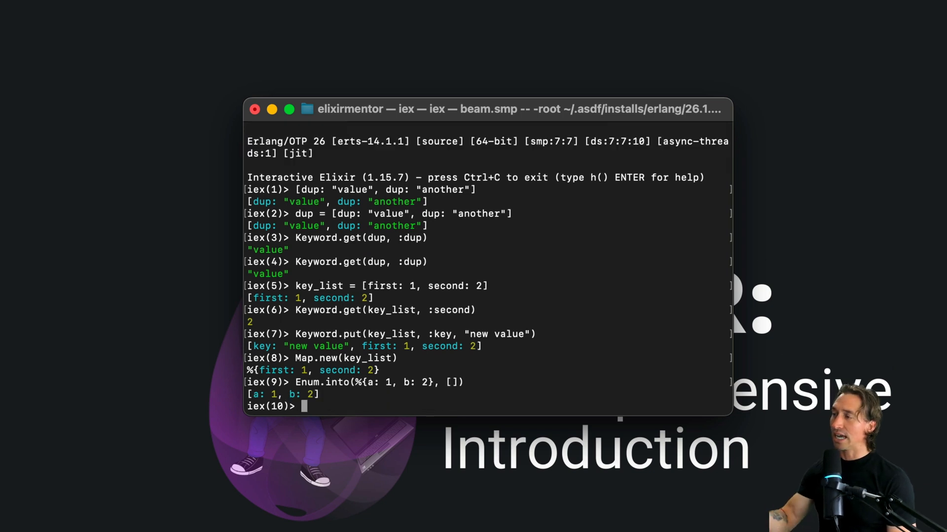